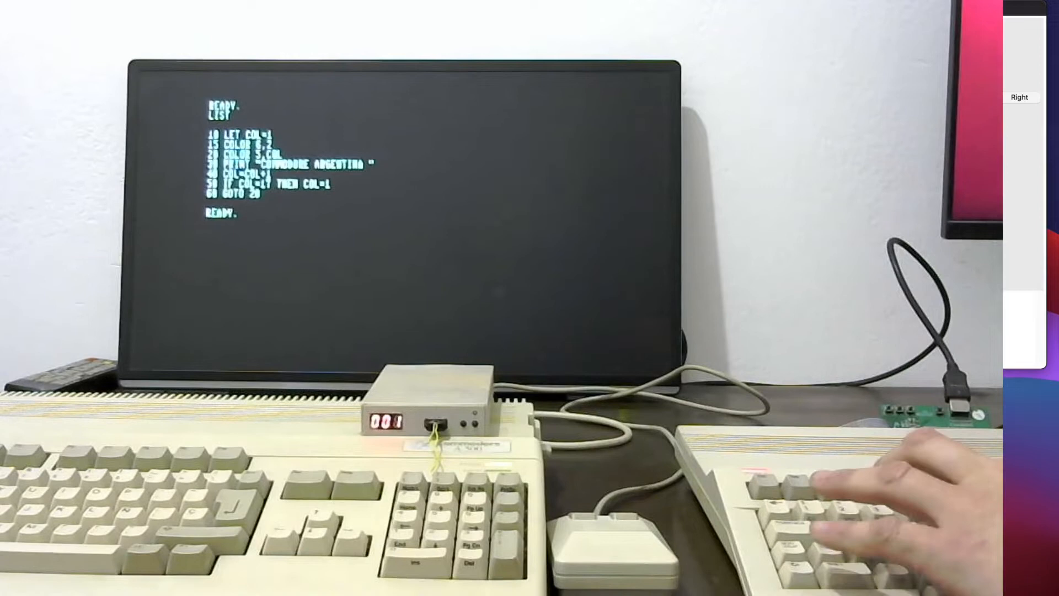
# Step: Run the colour-cycling BASIC program with RUN, then enter LIST
pyautogui.write('RUN')
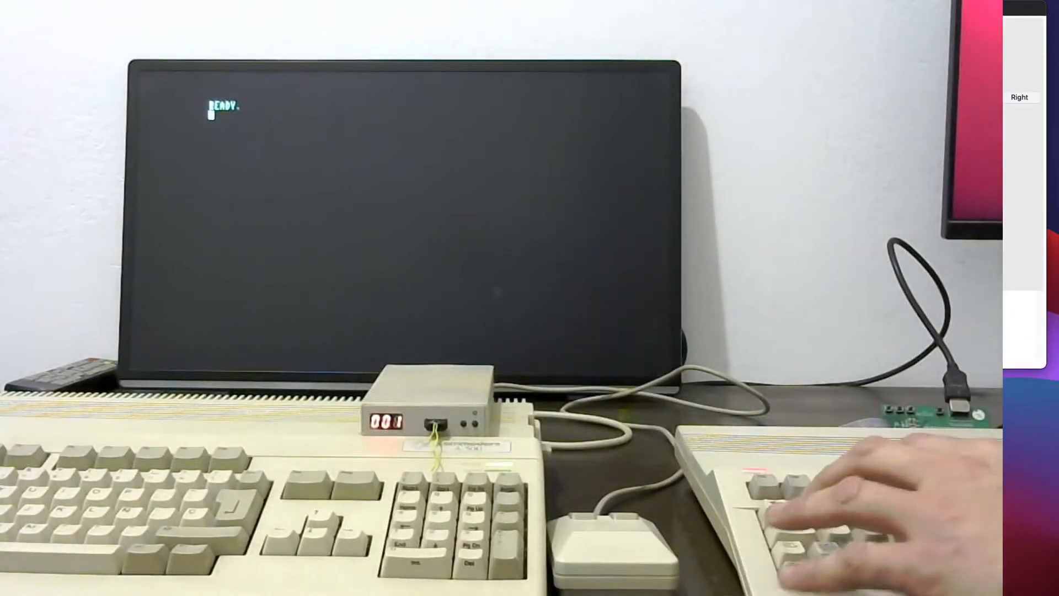
pyautogui.write('LIST')
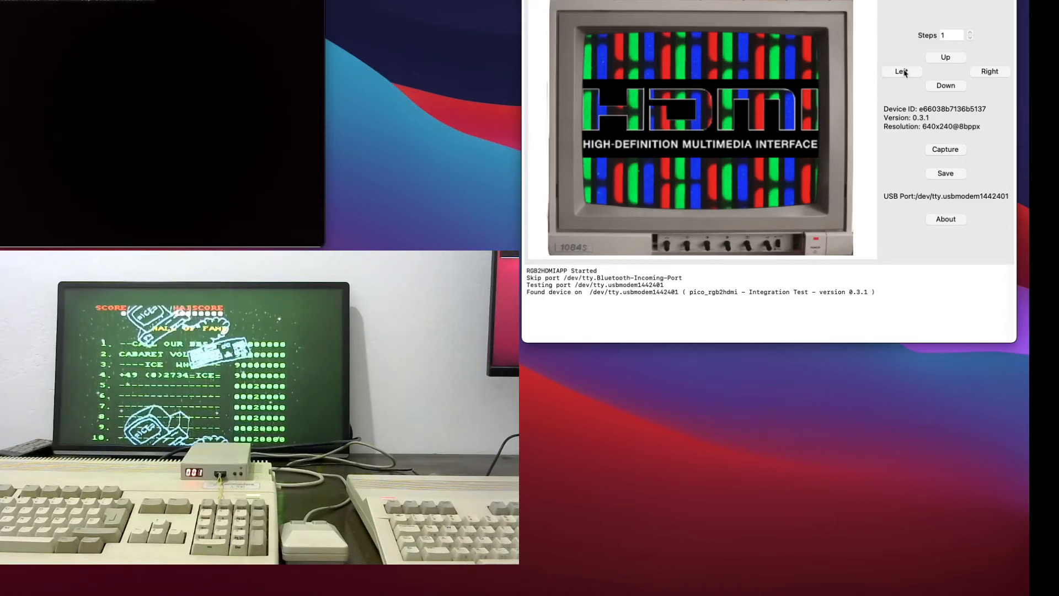
# Step: Nudge the image left three times at step 1, then left once and right twice at step 10
pyautogui.click(900, 72)
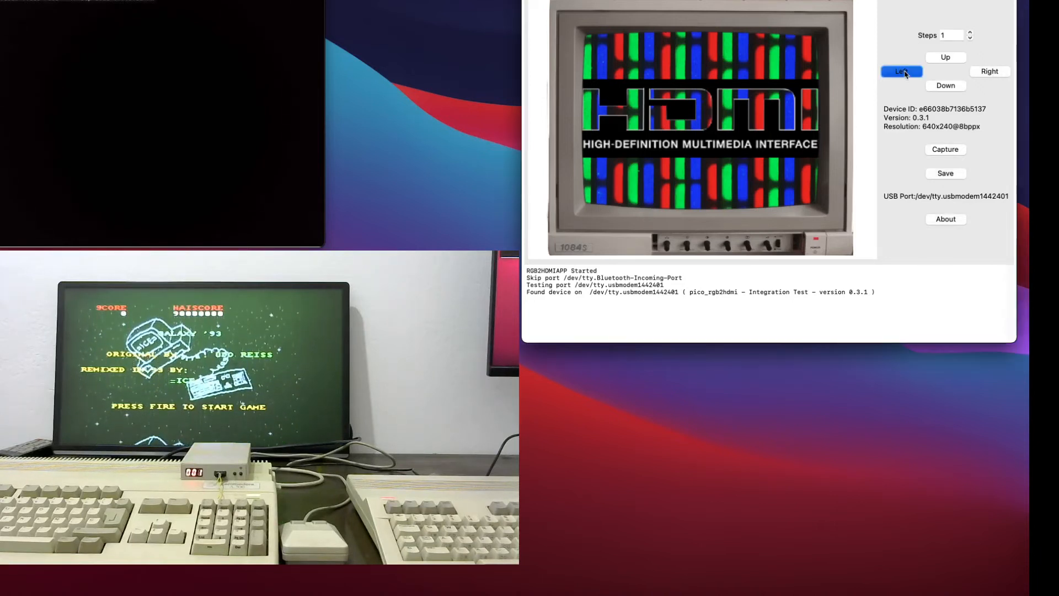
pyautogui.click(900, 71)
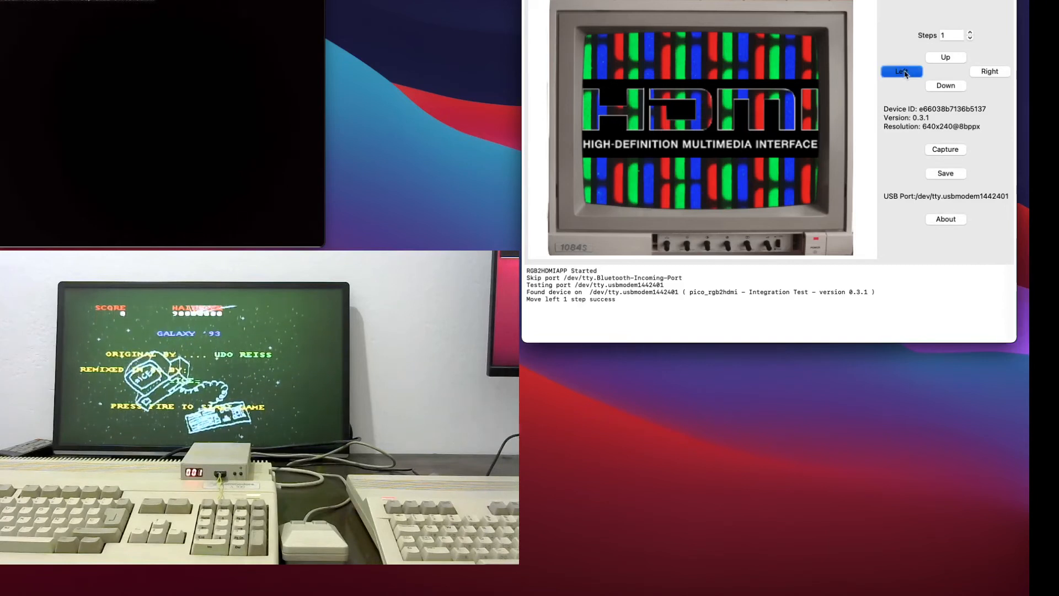
pyautogui.click(901, 72)
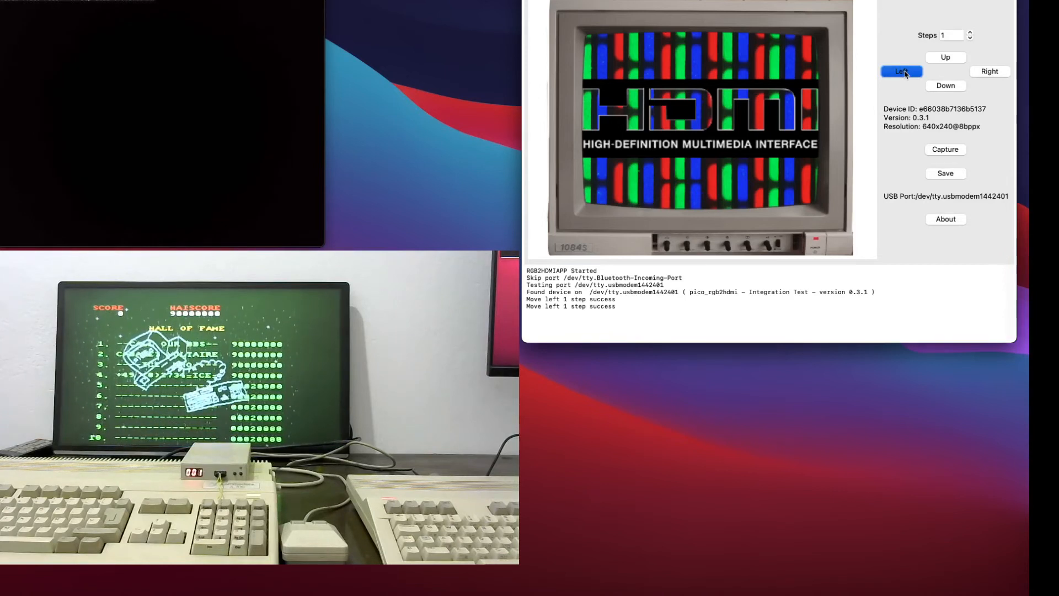
pyautogui.write('10')
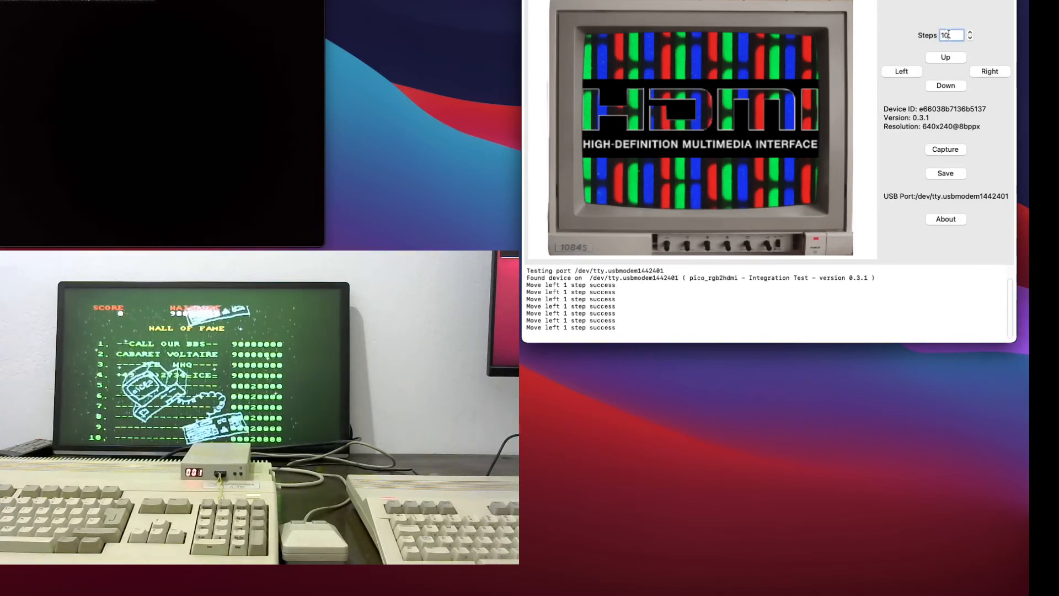
pyautogui.click(900, 72)
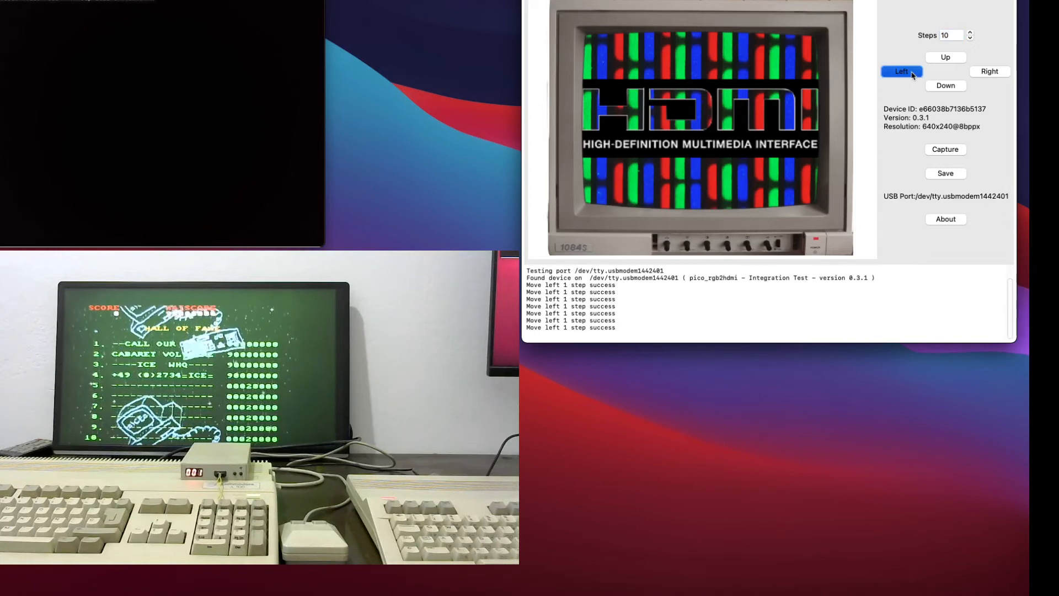
pyautogui.click(988, 71)
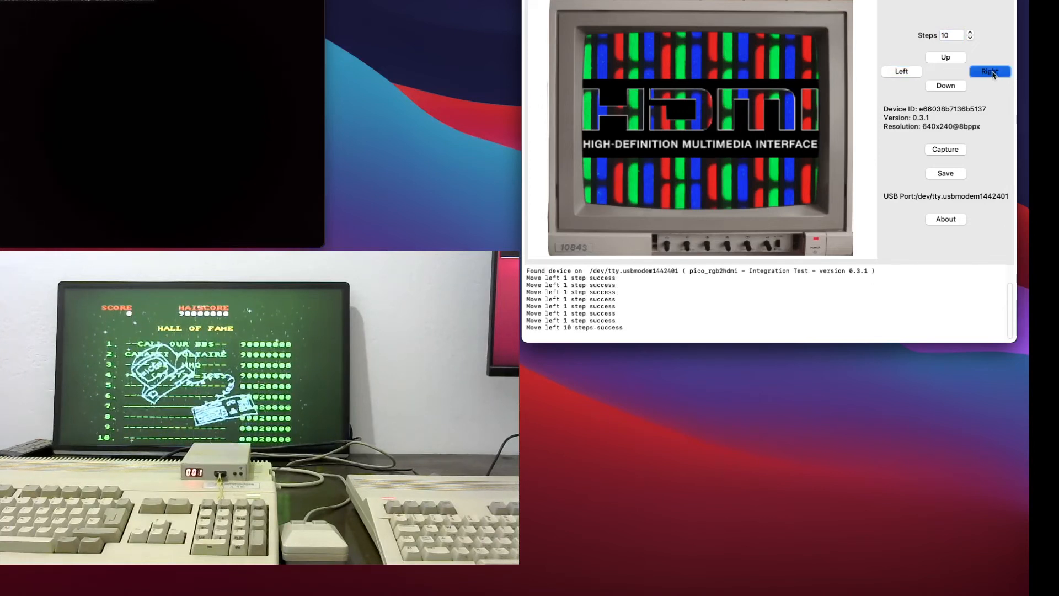
pyautogui.click(989, 71)
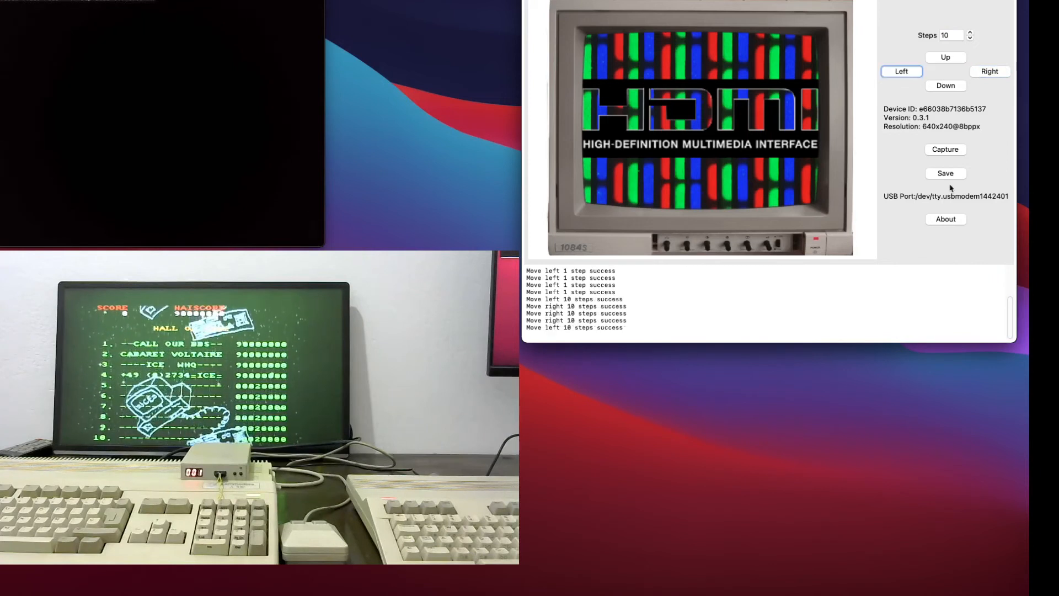
# Step: Capture the Amiga frame until the 640x240 Galaxy '93 title screen appears in the preview
pyautogui.click(944, 149)
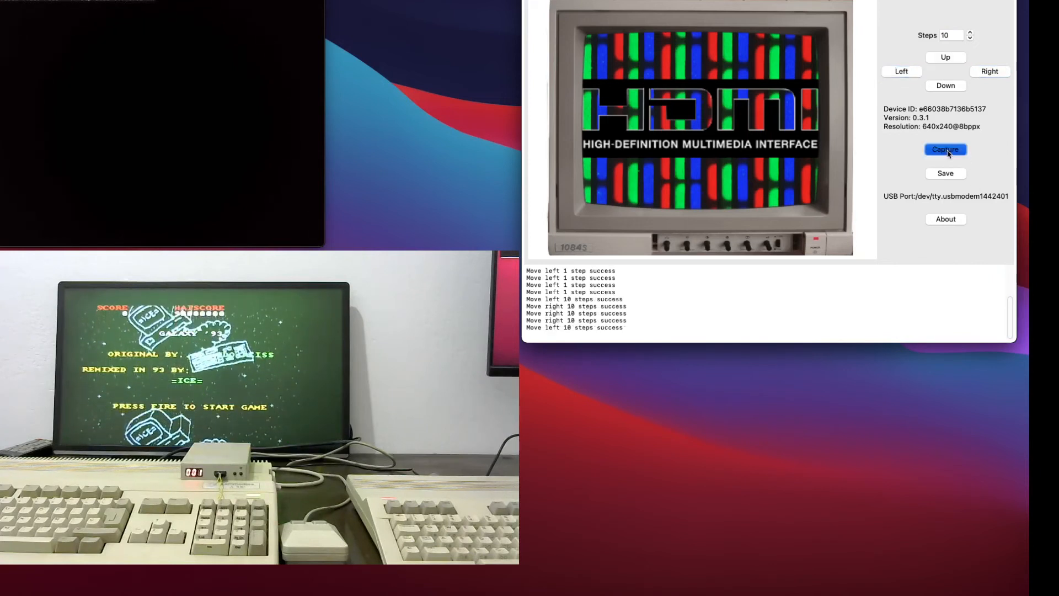
pyautogui.click(945, 149)
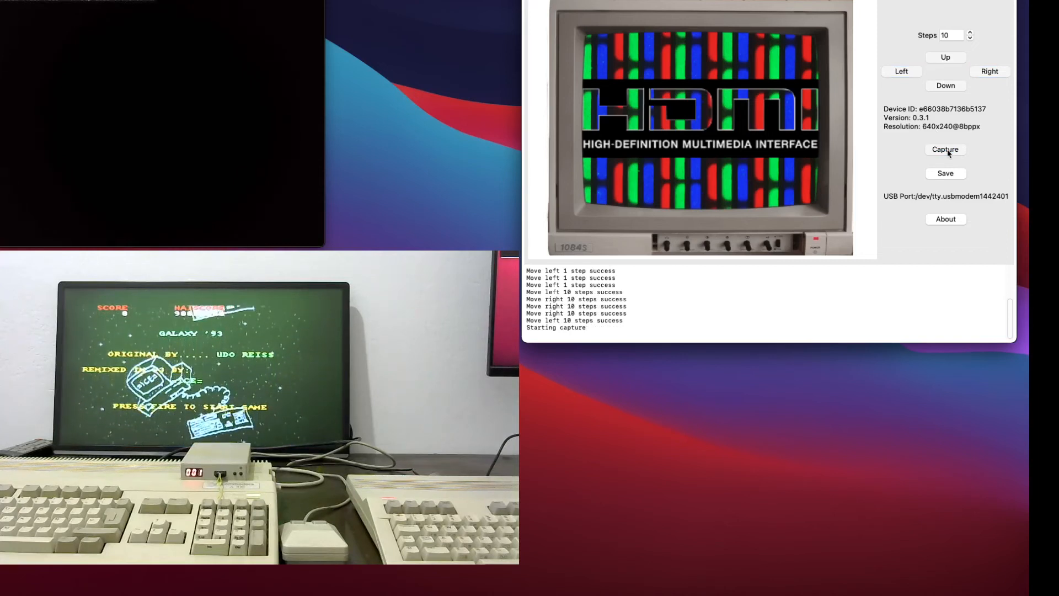
pyautogui.click(945, 149)
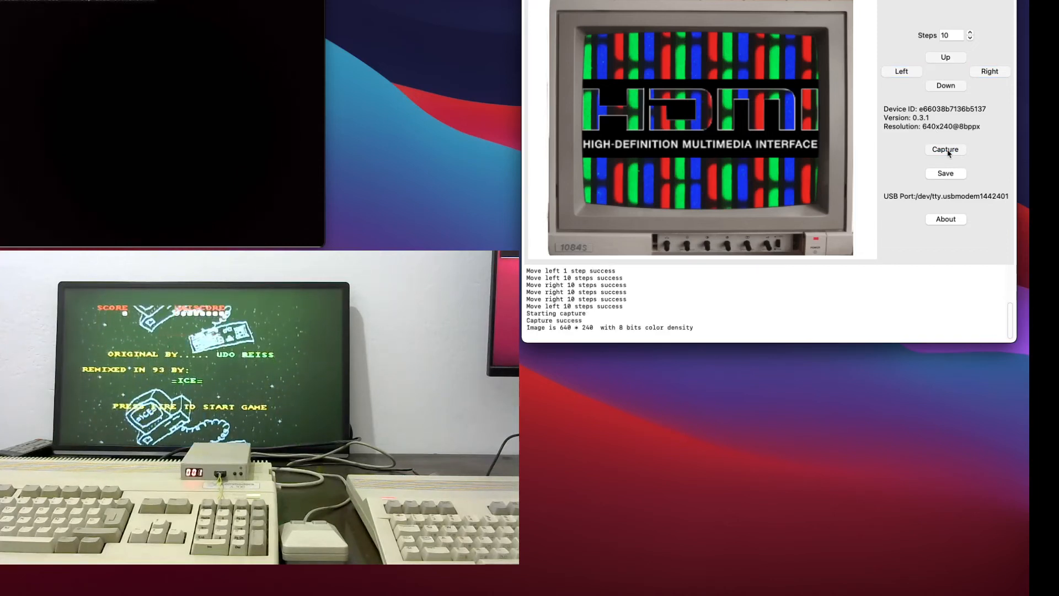
pyautogui.click(945, 149)
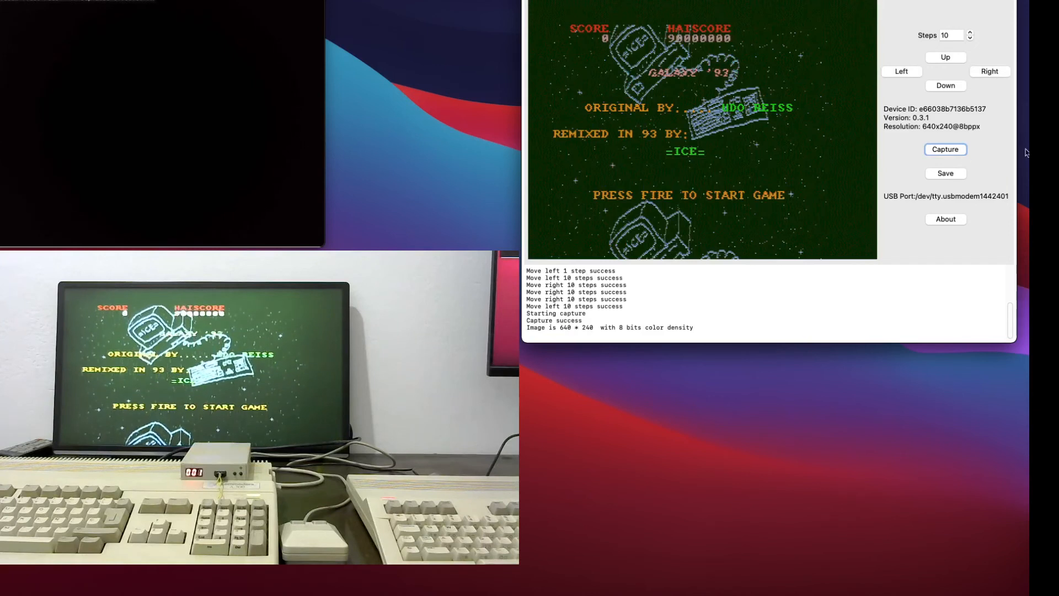